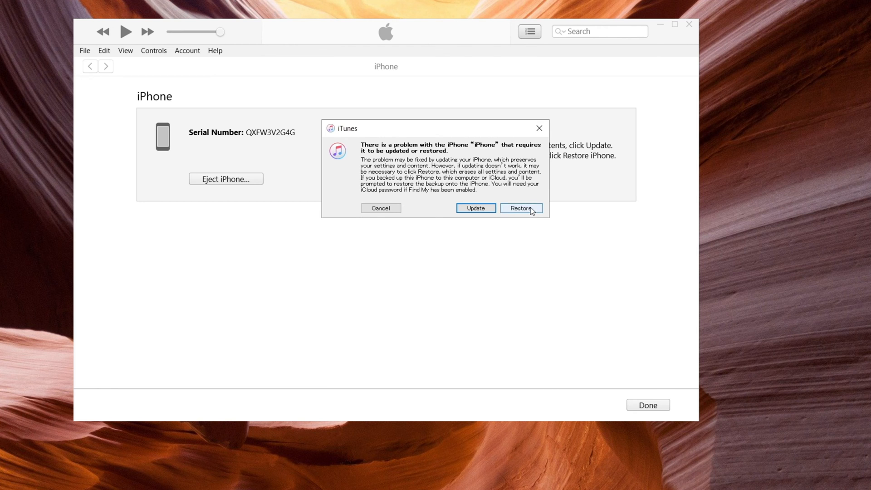
Choose Restore over Update and confirm erasing the iPhone to factory settings.
click(520, 208)
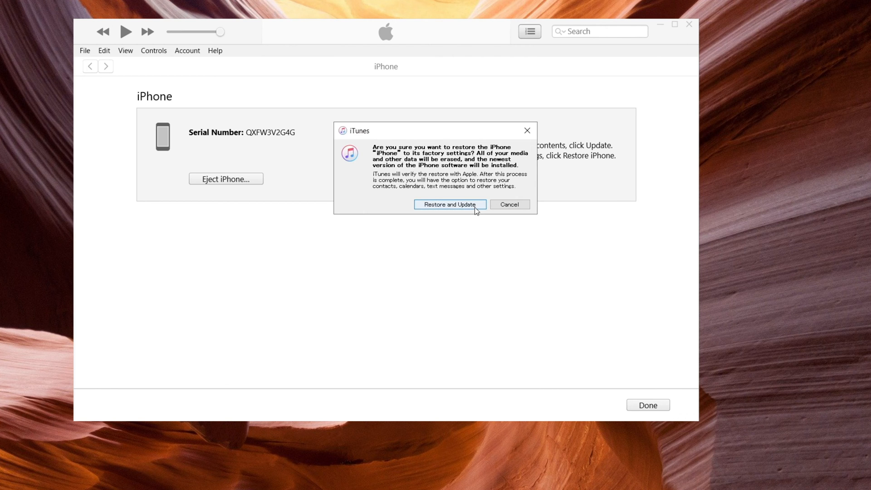
click(450, 204)
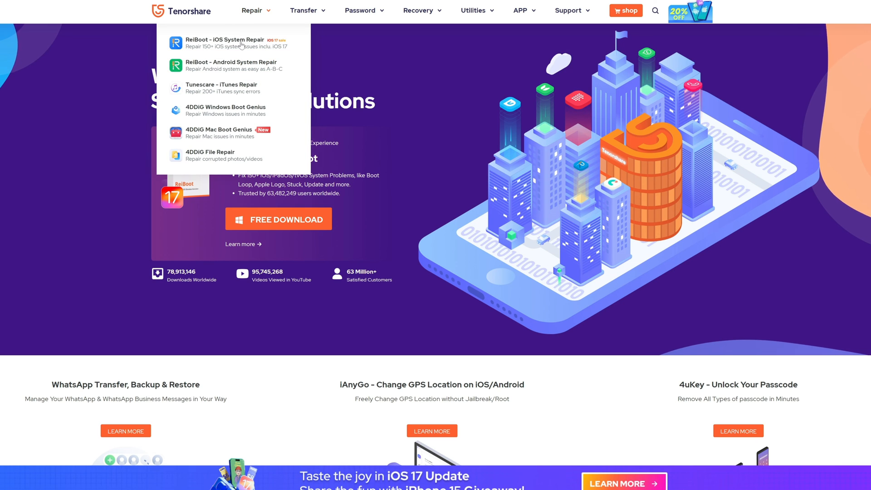
Go to the ReiBoot iOS System Repair product page from the Repair menu.
click(226, 42)
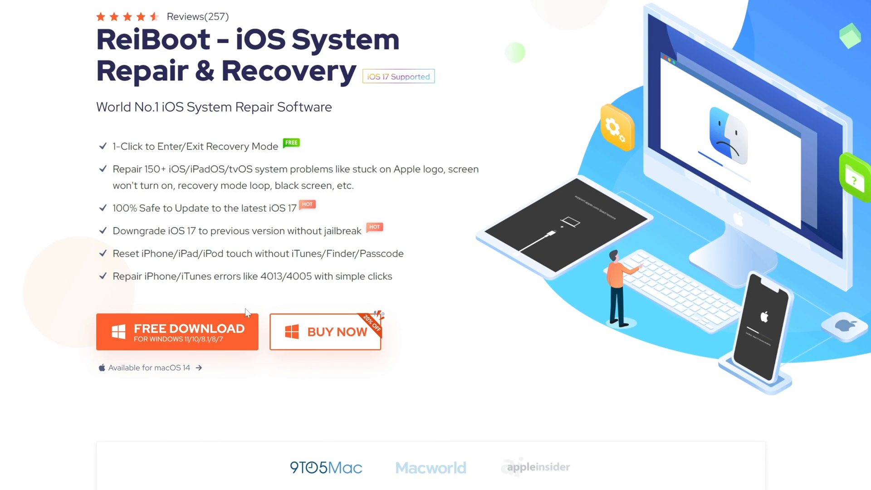
mouse_move(225, 336)
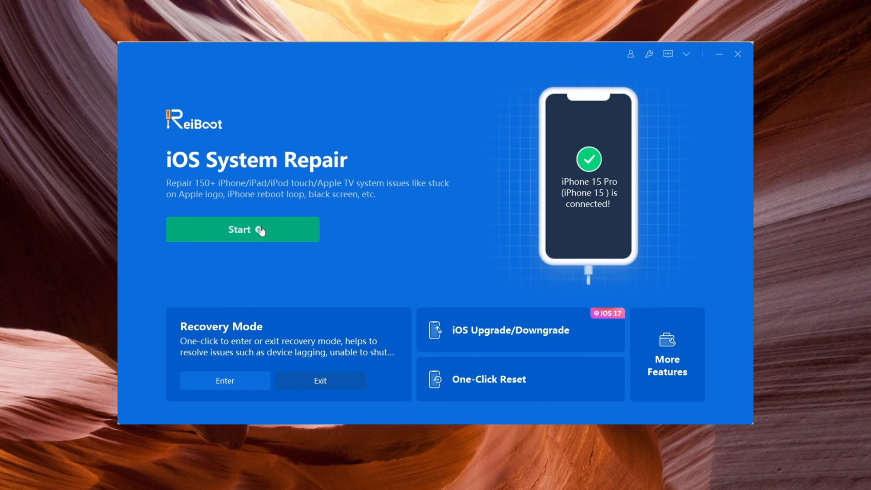
Start repair, pick Standard Repair, download firmware 17.0.2 and run it to completion.
click(242, 230)
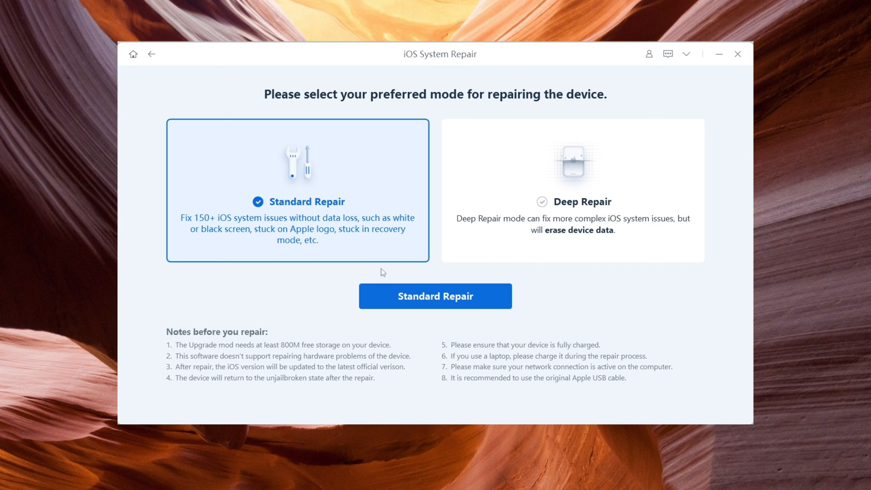
click(434, 296)
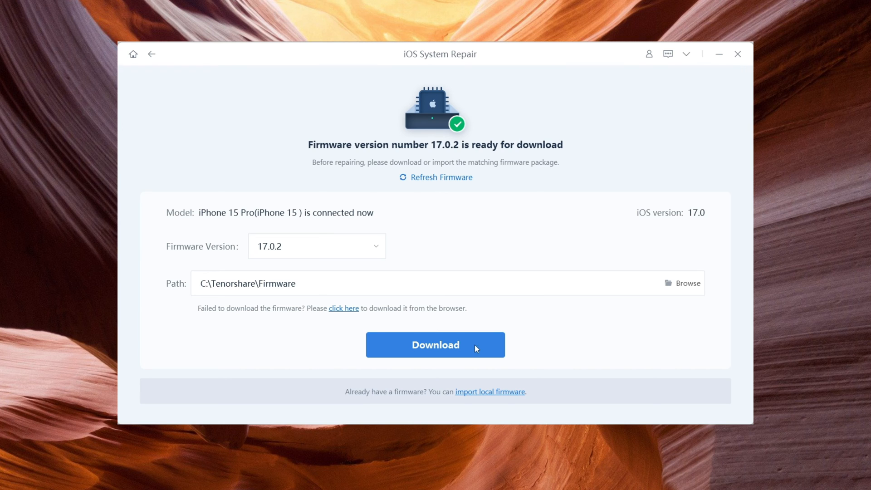
click(434, 344)
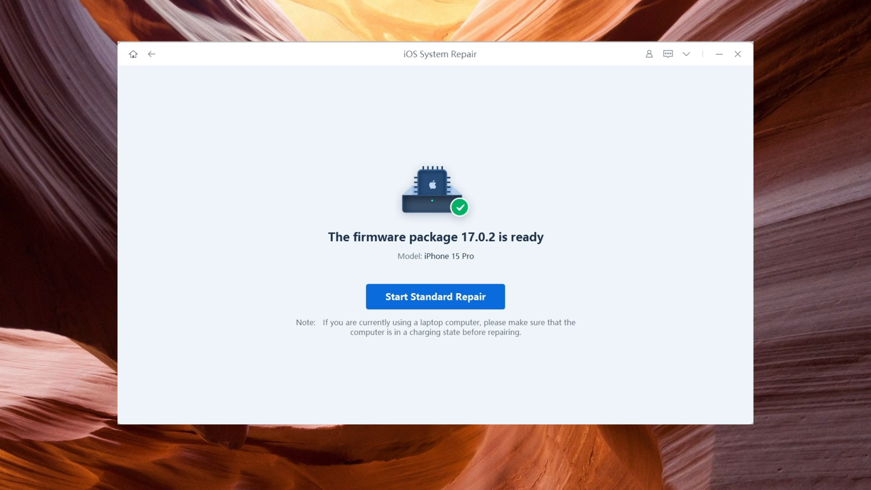
click(434, 296)
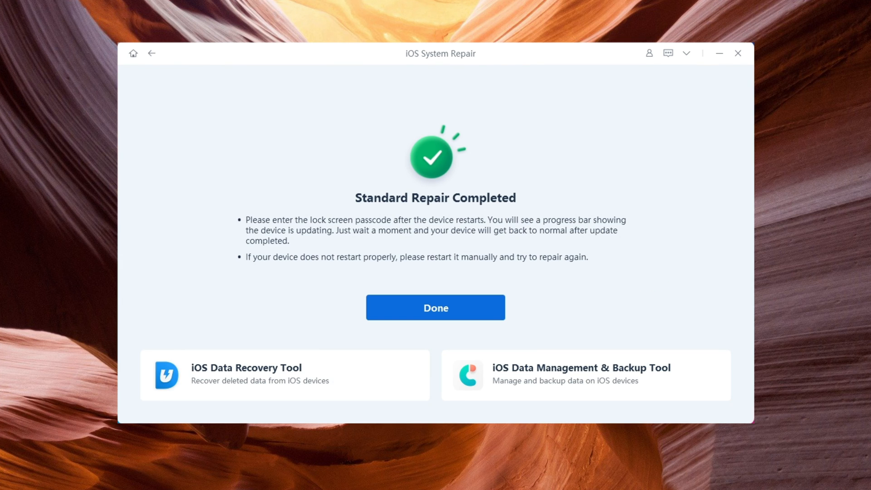
Return to mode selection, pick the data-erasing Deep Repair and run it to completion.
click(434, 307)
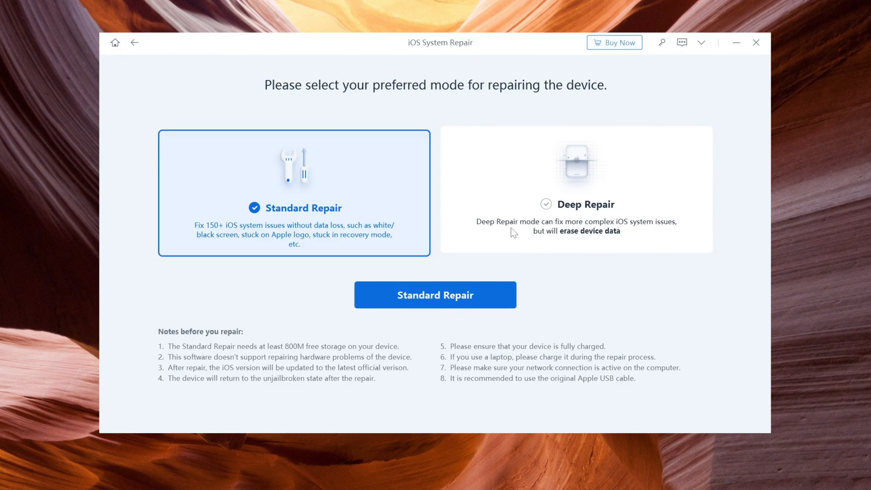
click(575, 191)
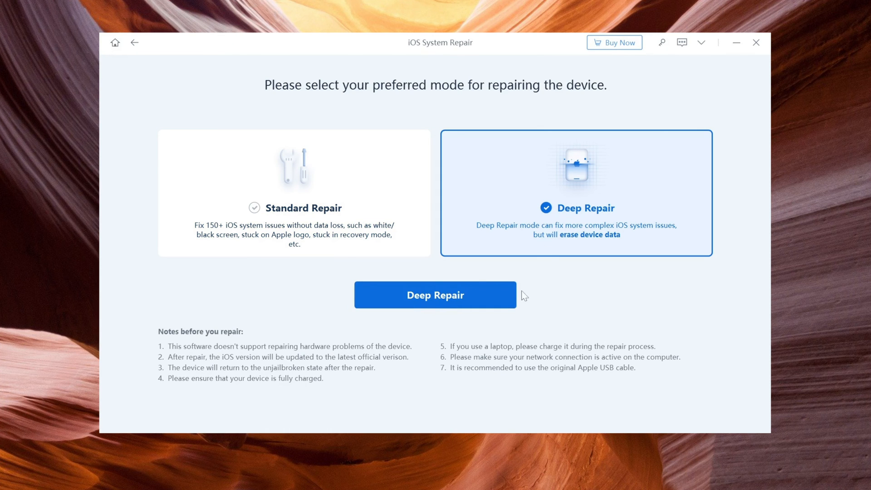
click(434, 295)
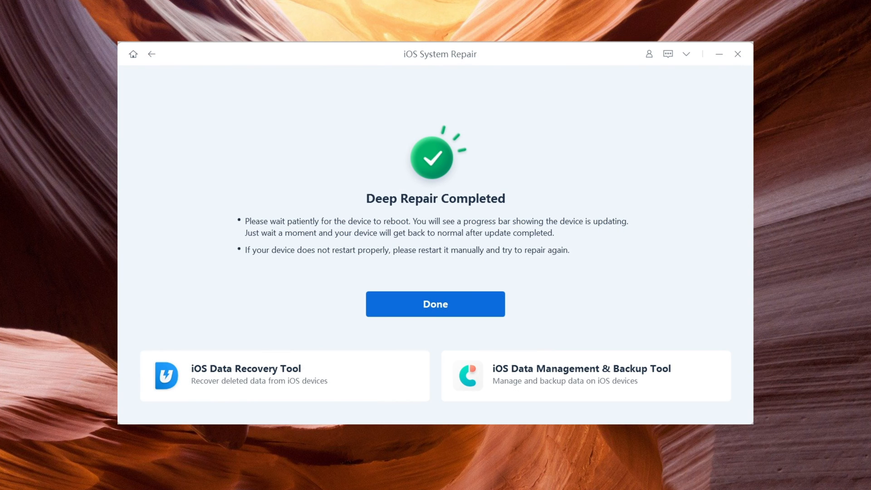